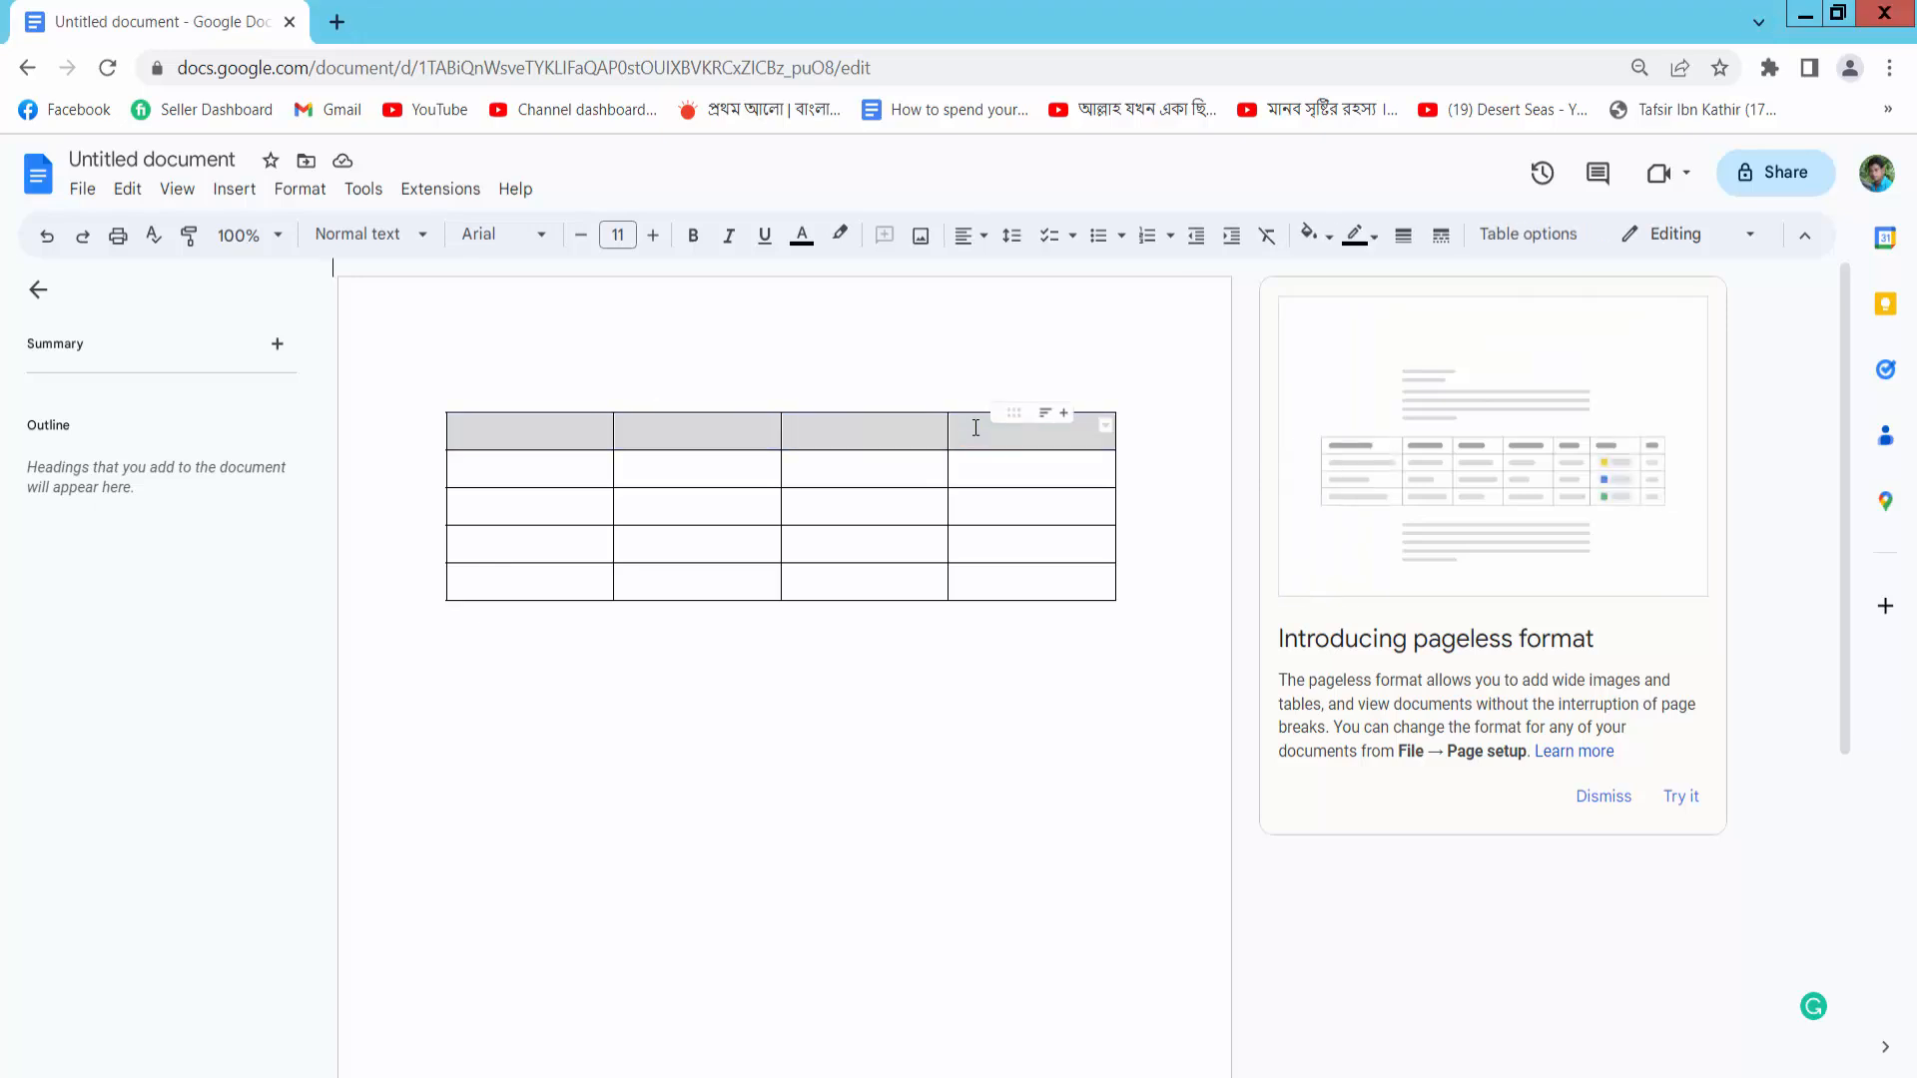
Step: Delete the shaded header row of the four-column table via the right-click menu
right_click(976, 430)
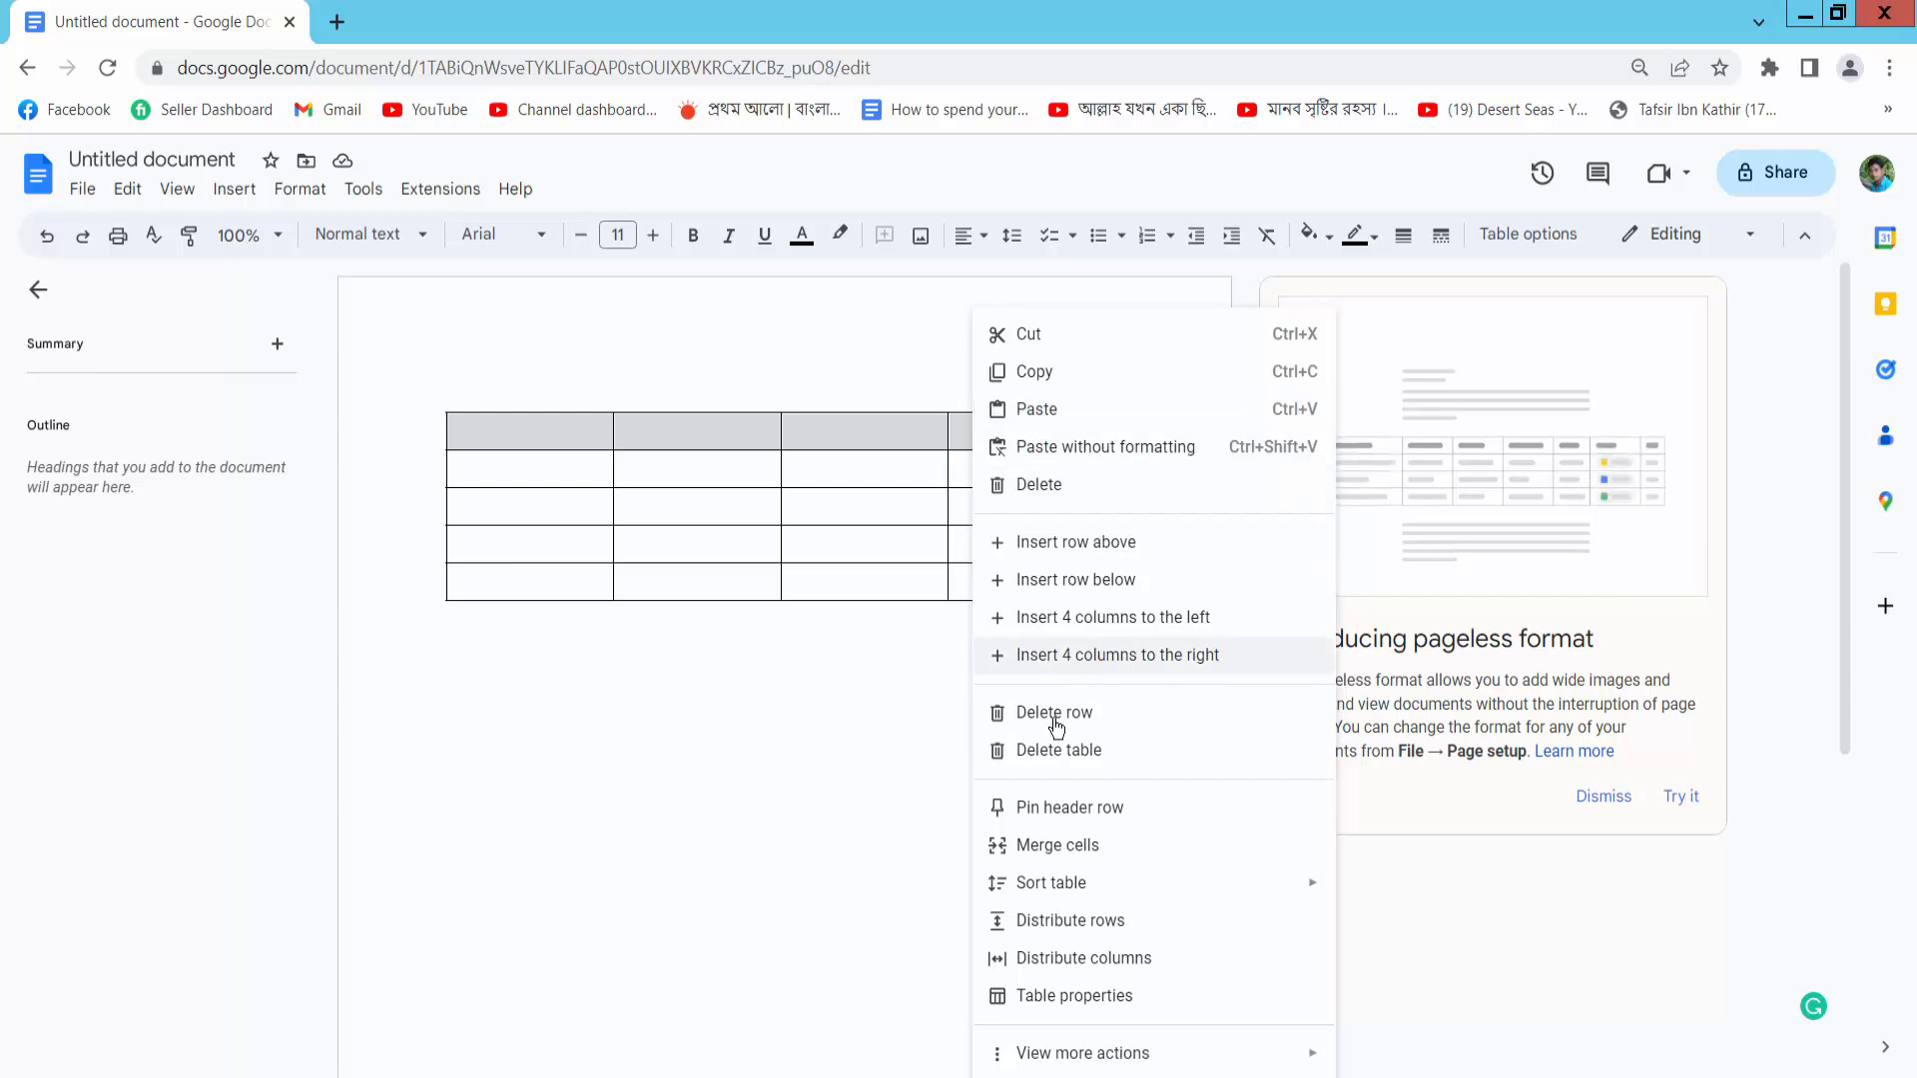
mouse_move(1067, 719)
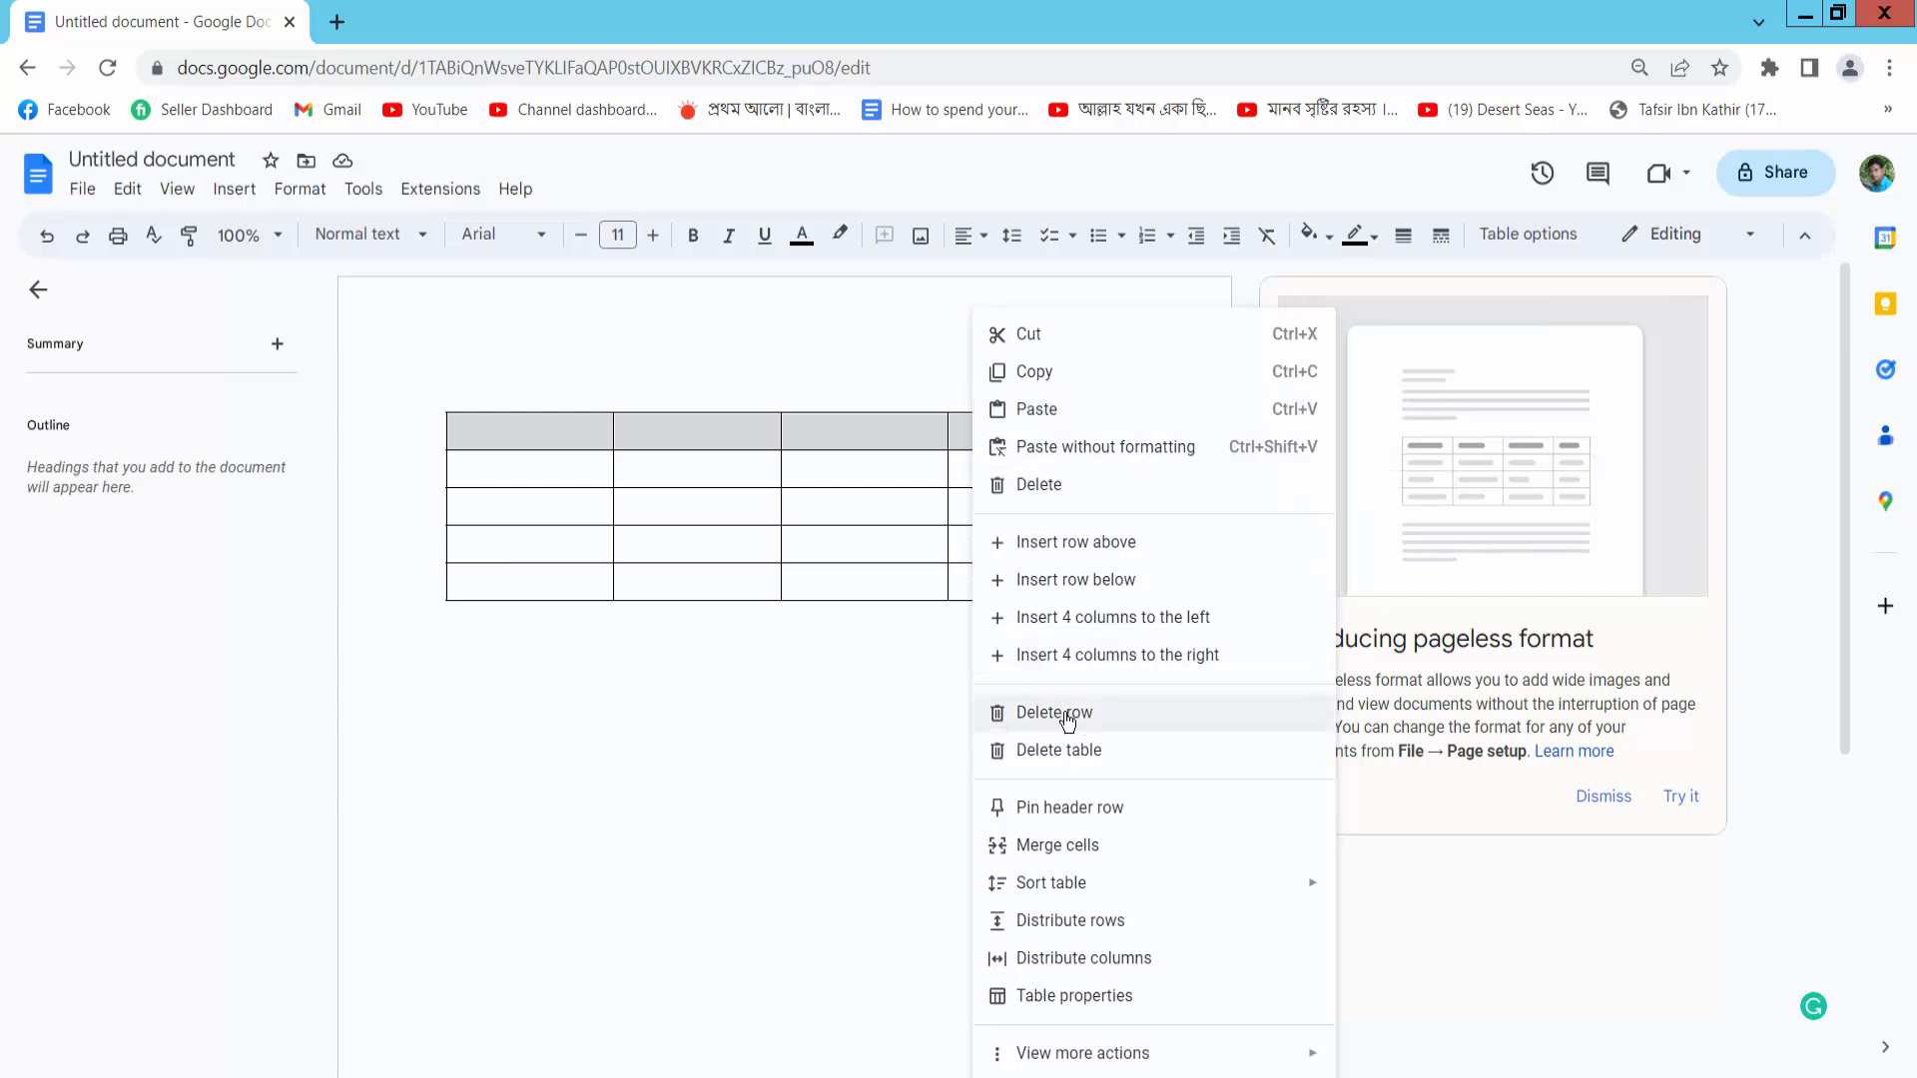
left_click(1055, 713)
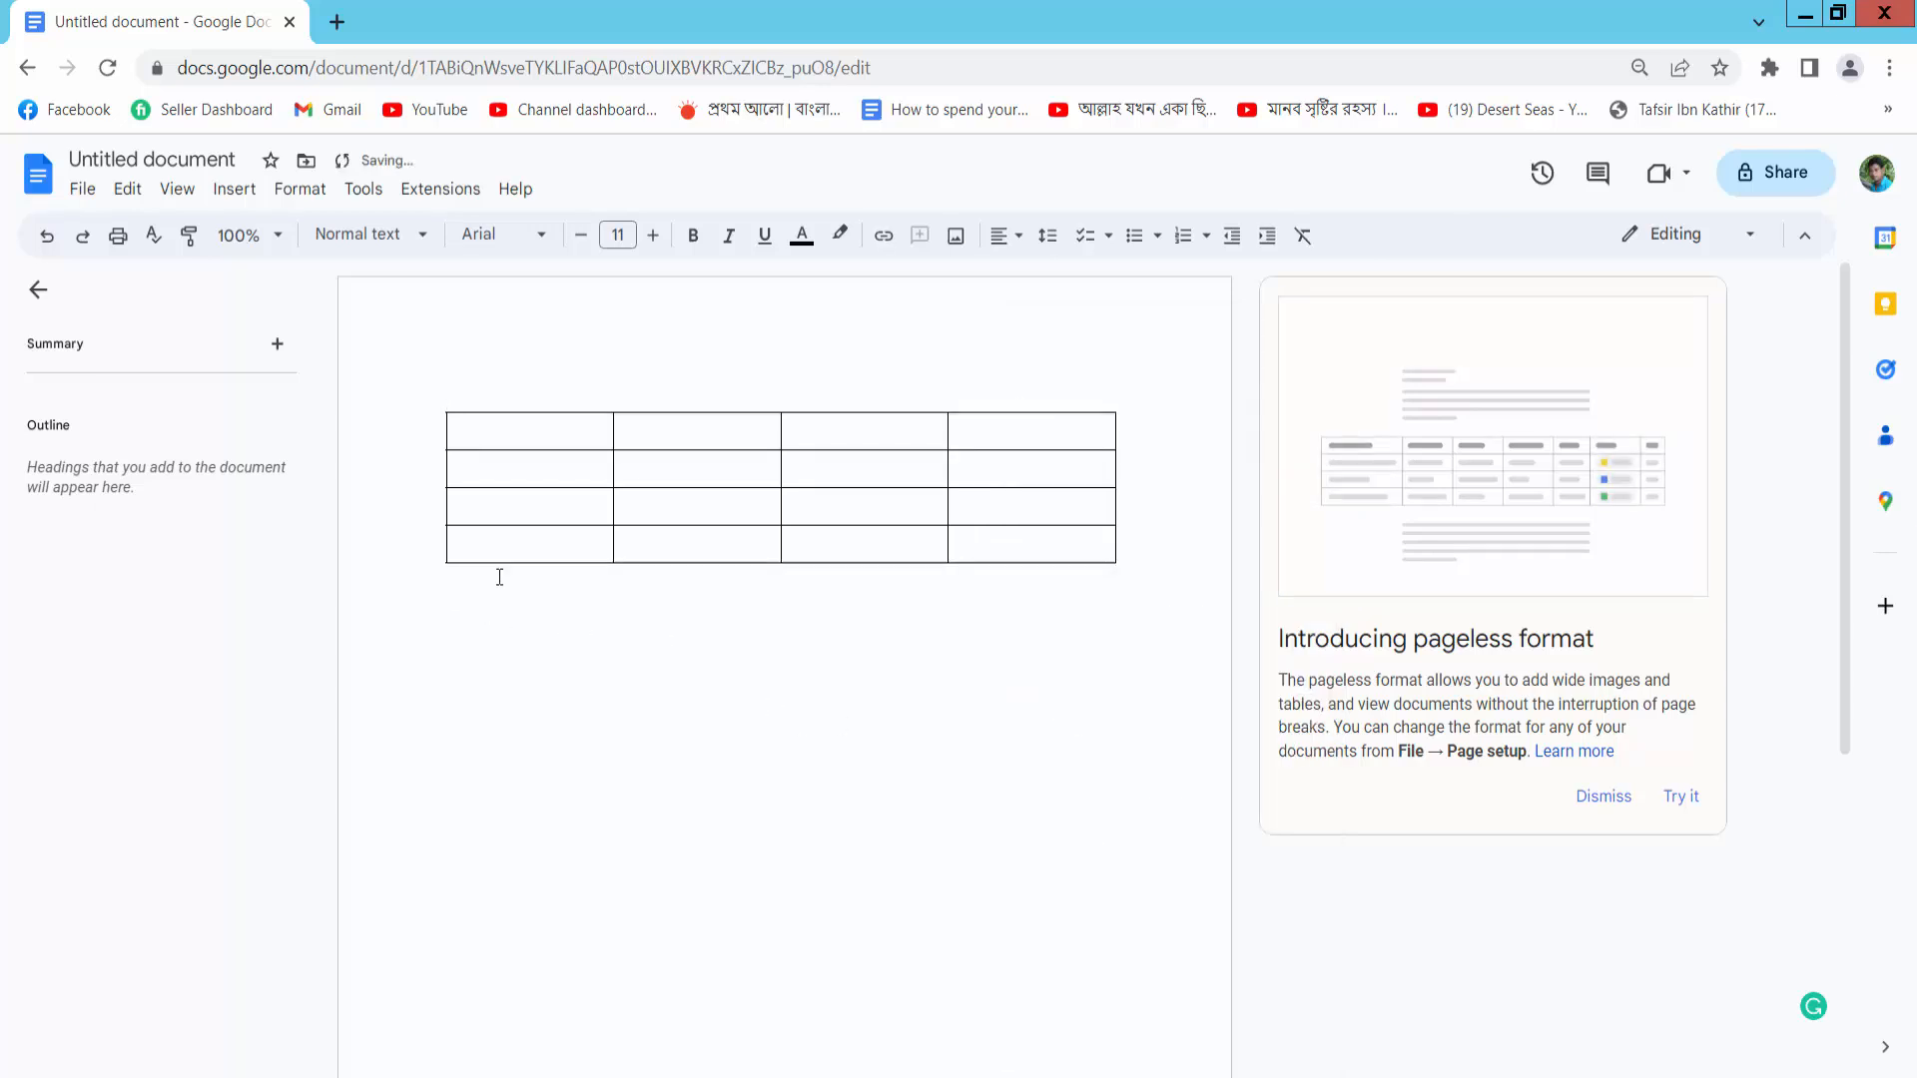
left_click(507, 544)
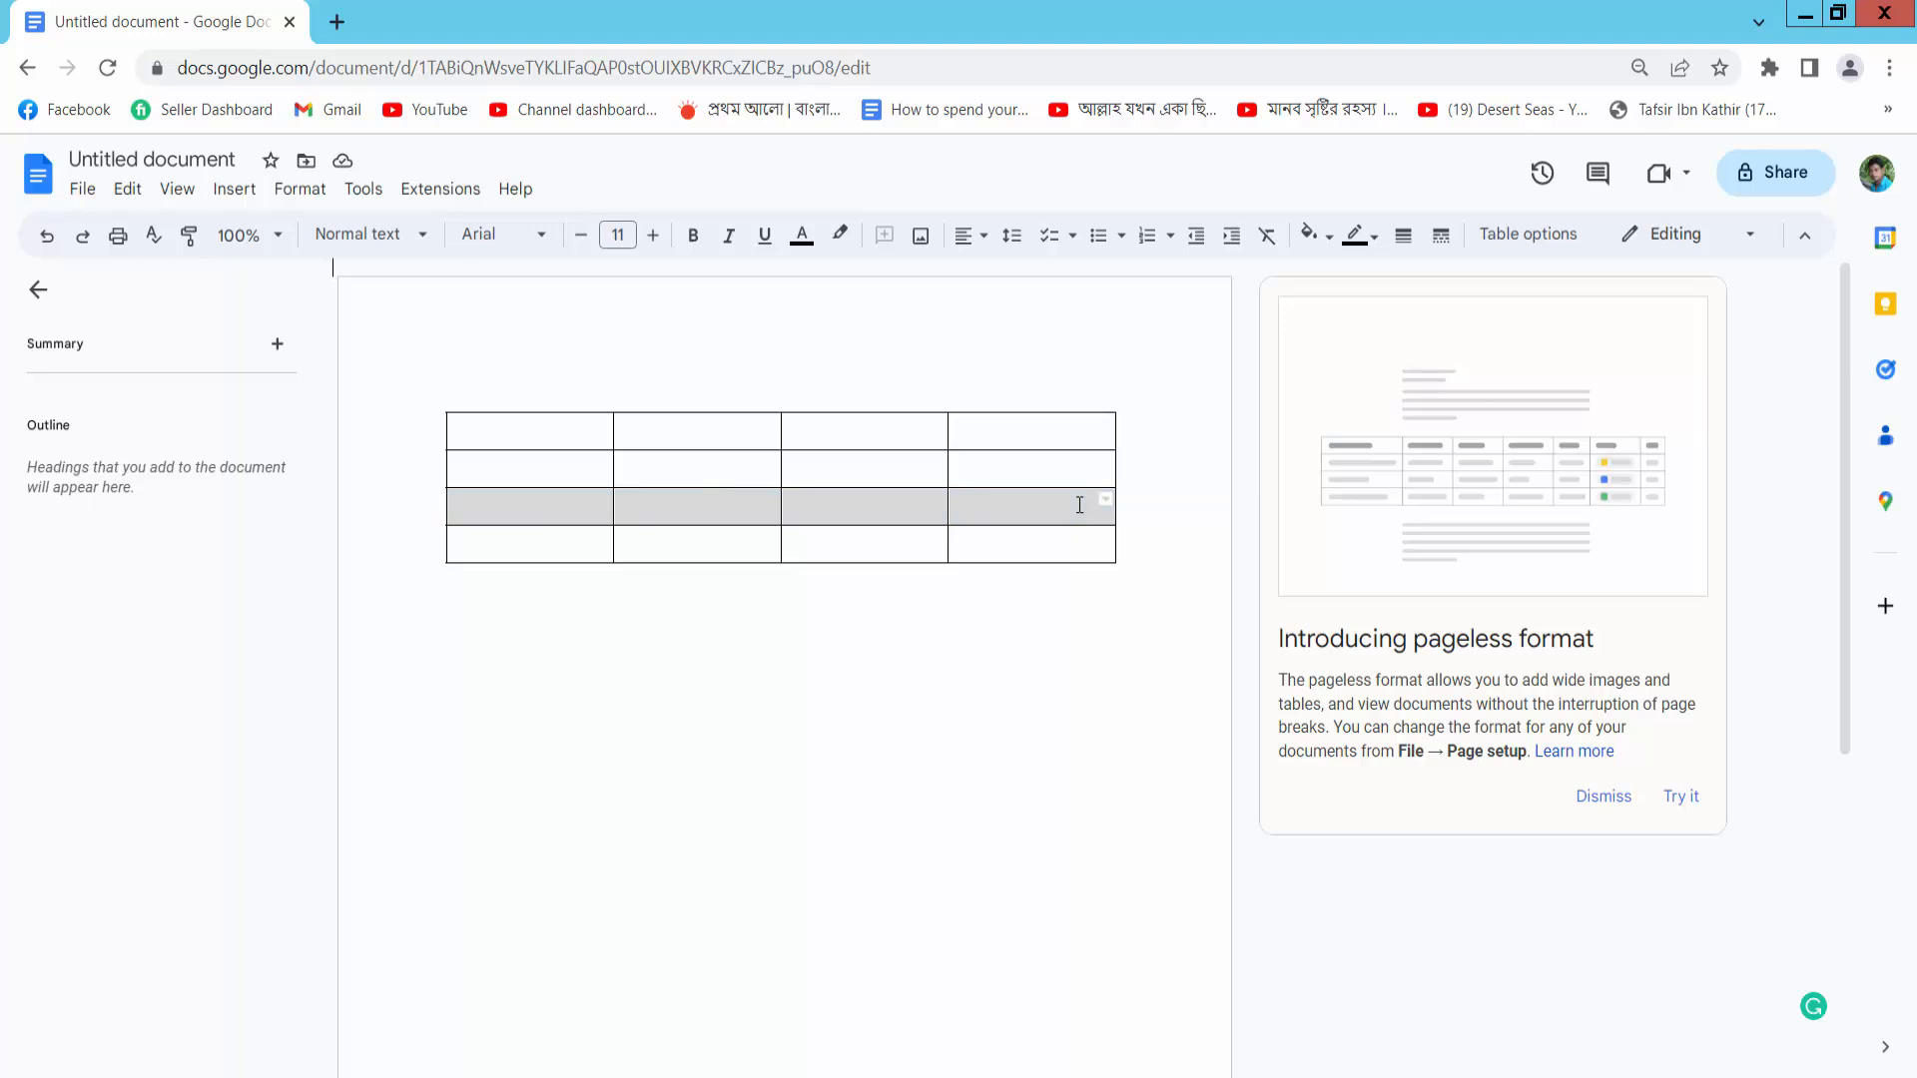
Step: Delete the table's third row via the right-click menu, leaving three rows
right_click(1030, 507)
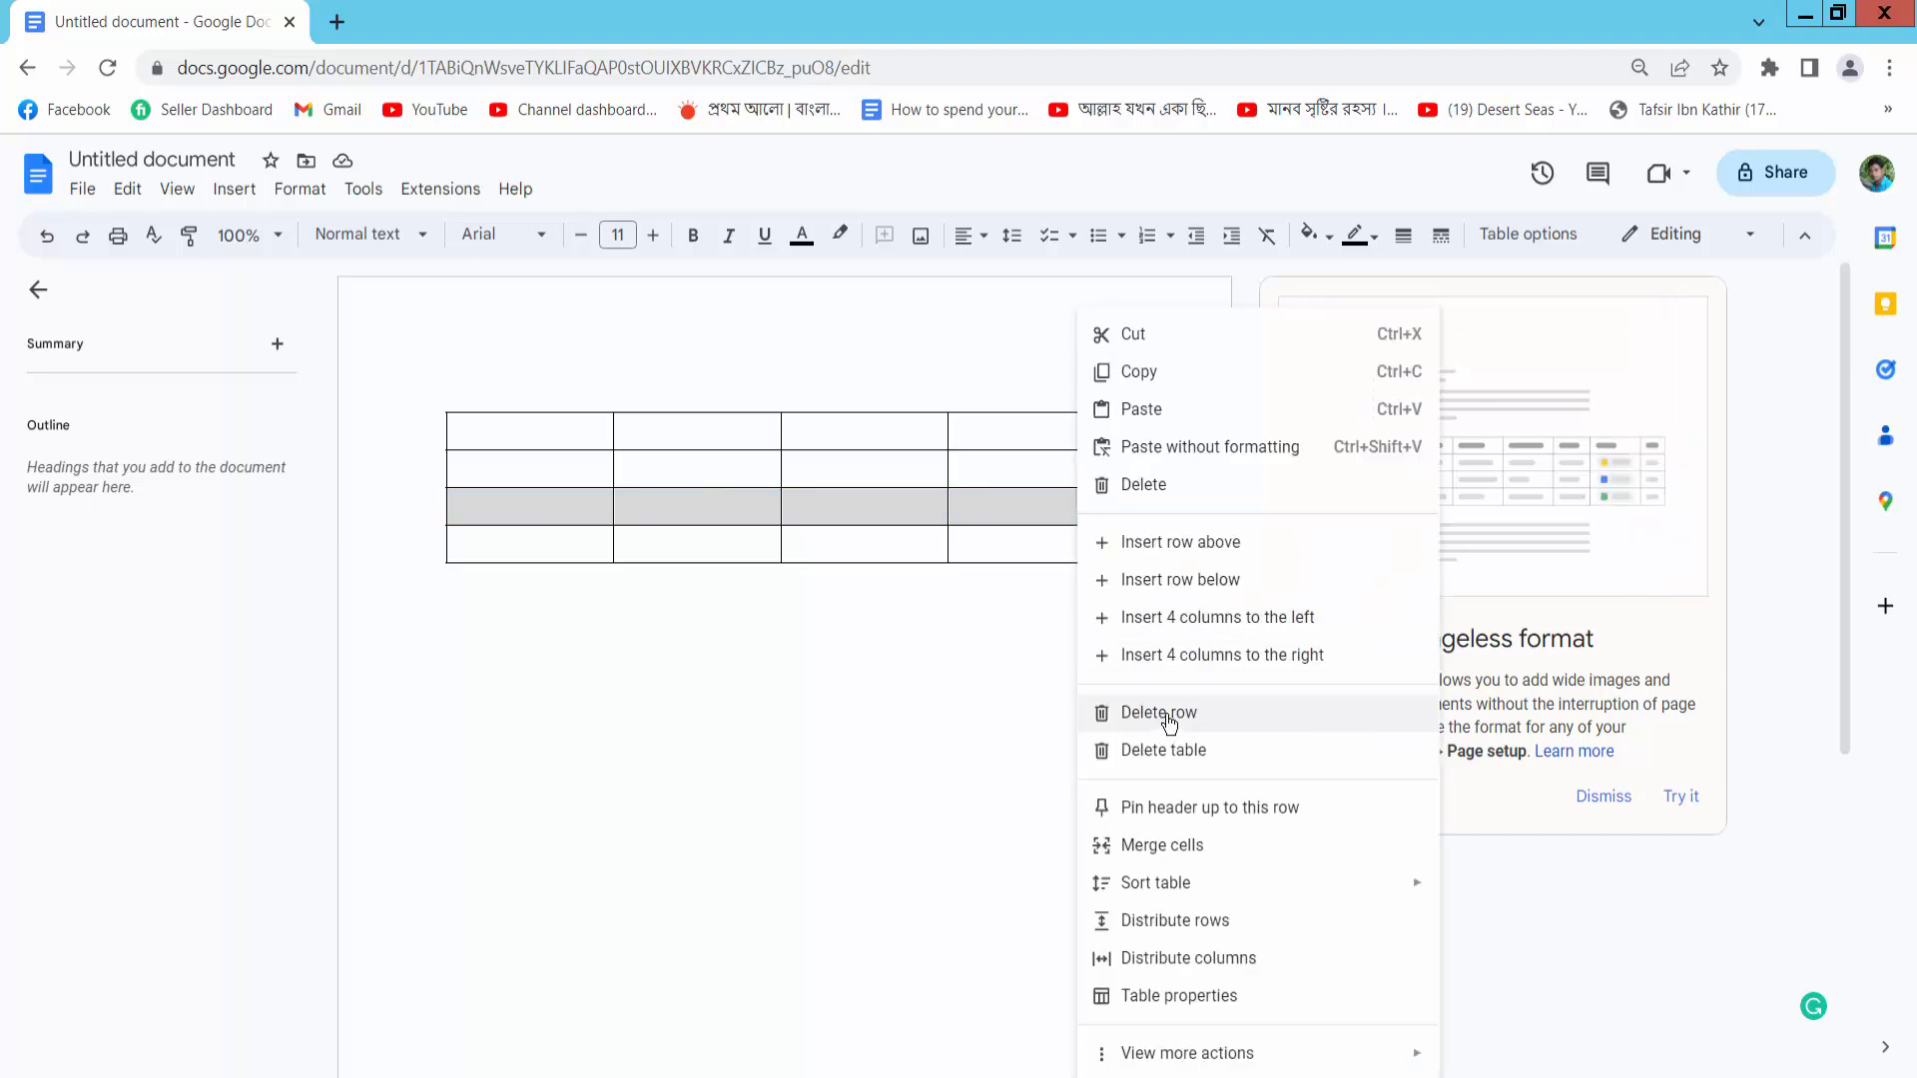
left_click(1159, 713)
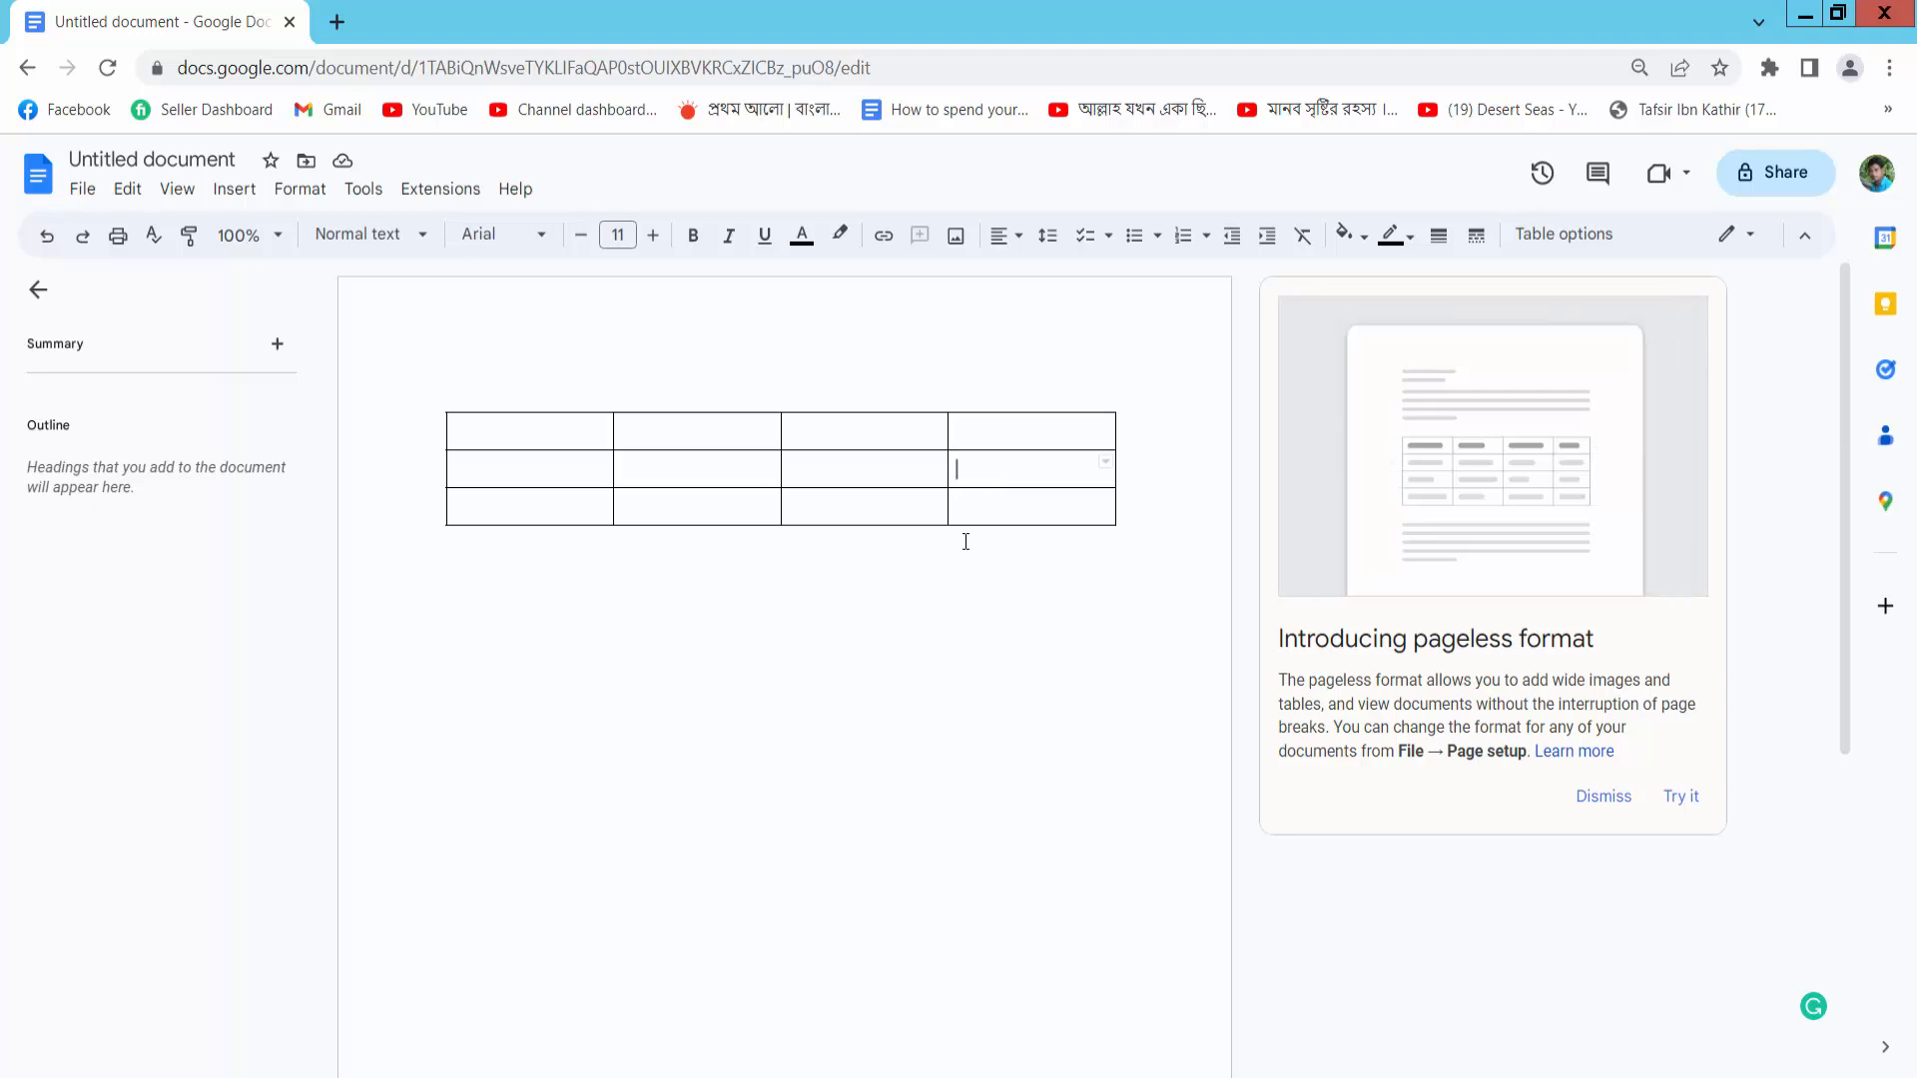
left_click(83, 188)
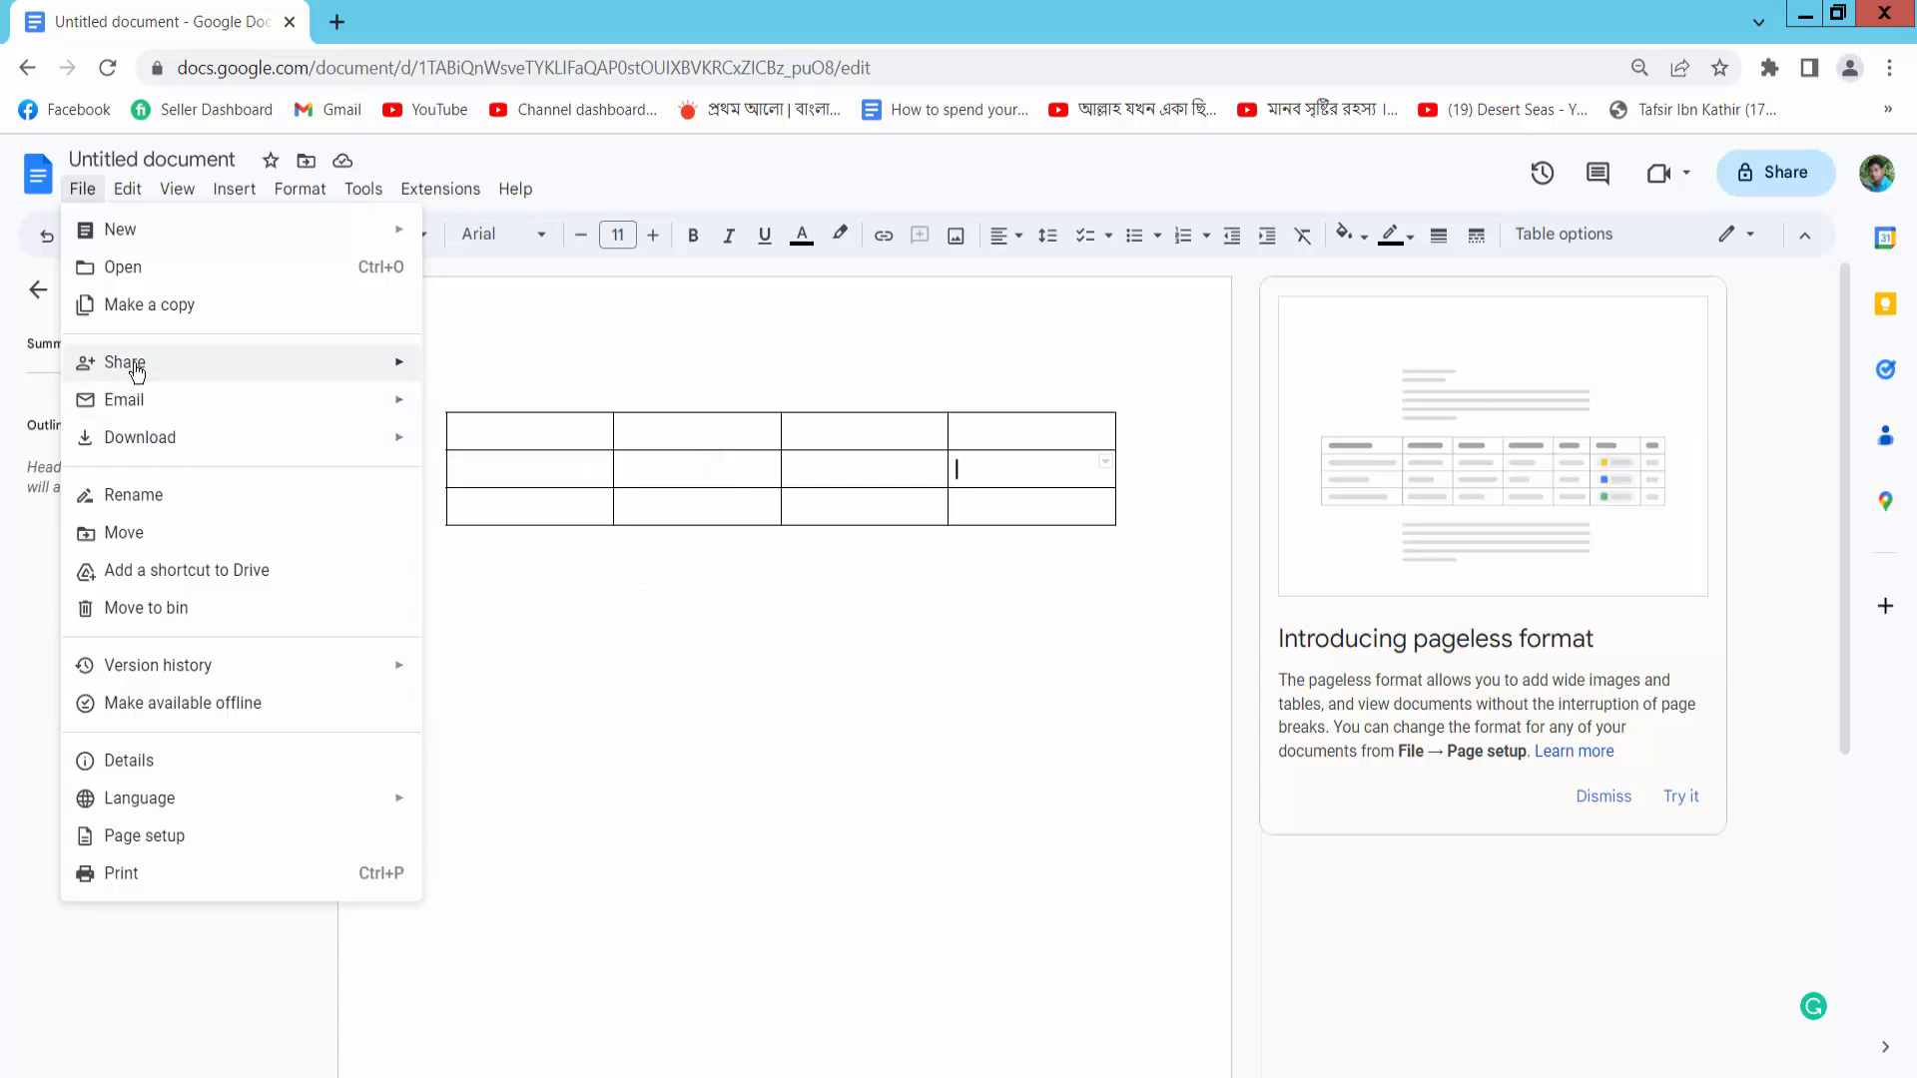
mouse_move(125, 400)
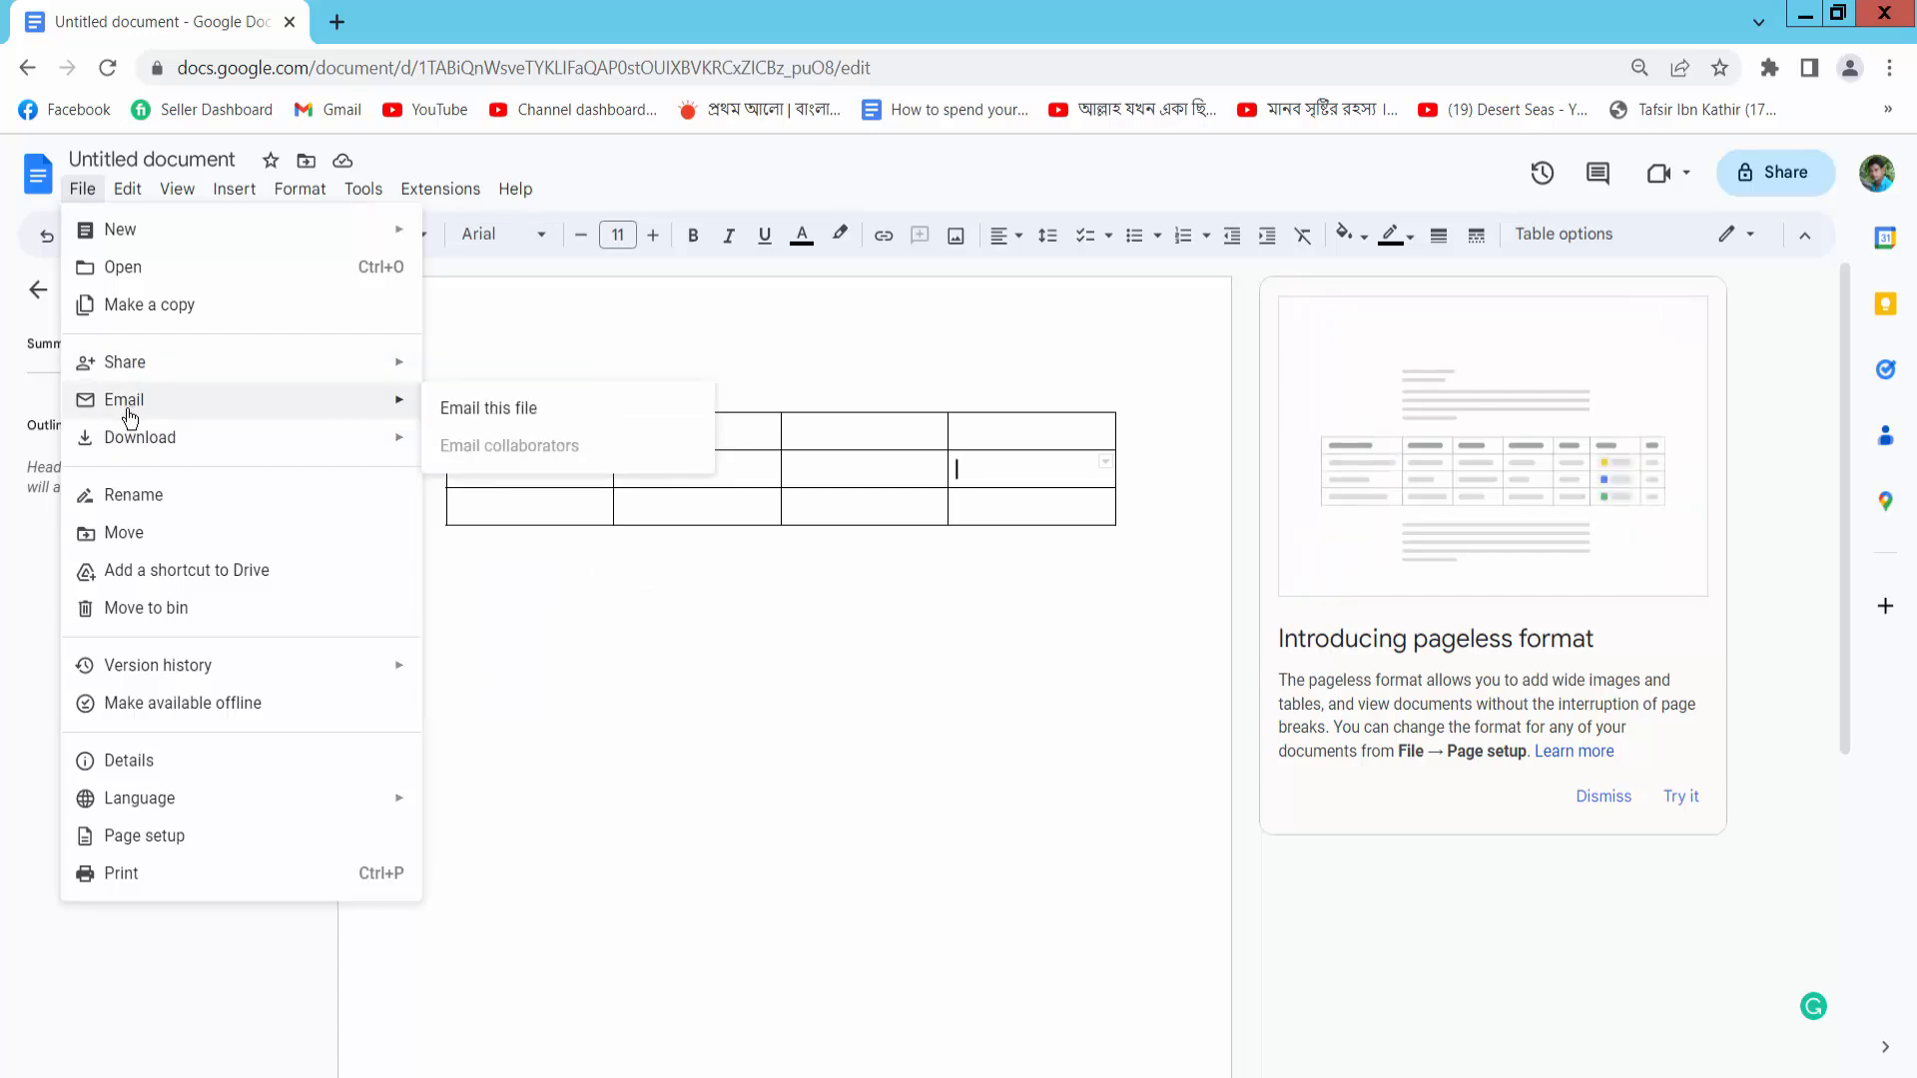